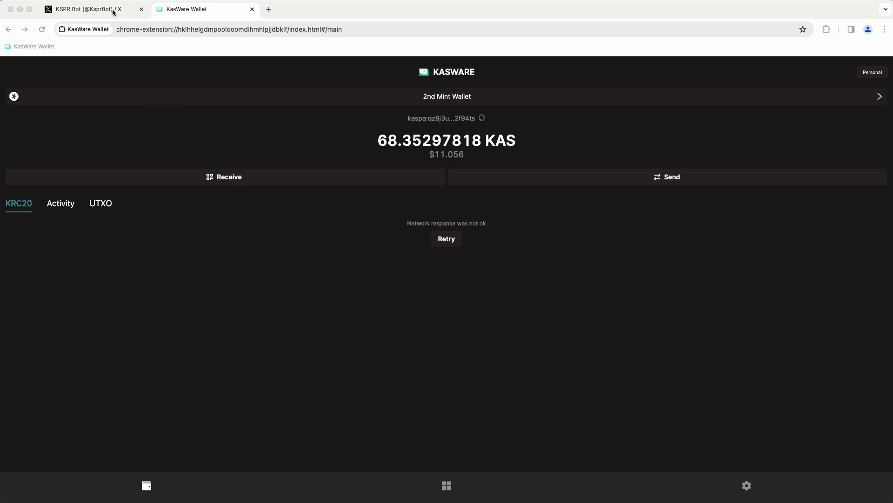
left_click(85, 10)
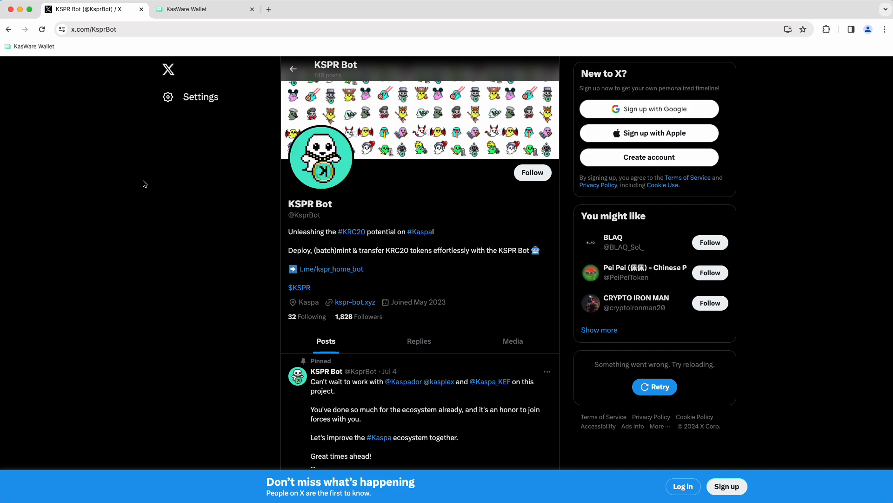
mouse_move(130, 200)
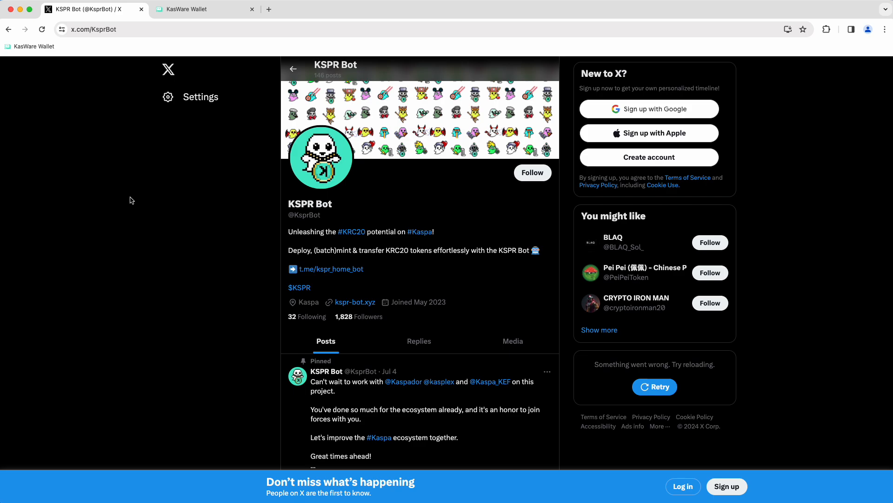
mouse_move(176, 192)
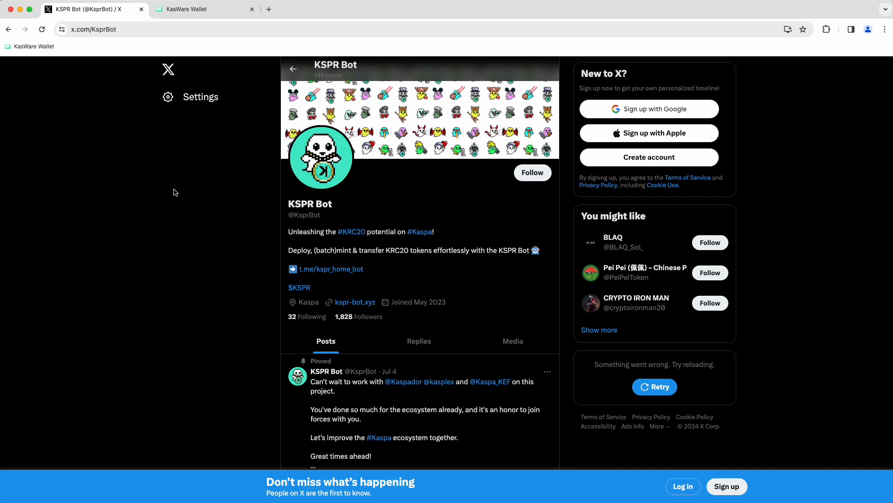
mouse_move(162, 189)
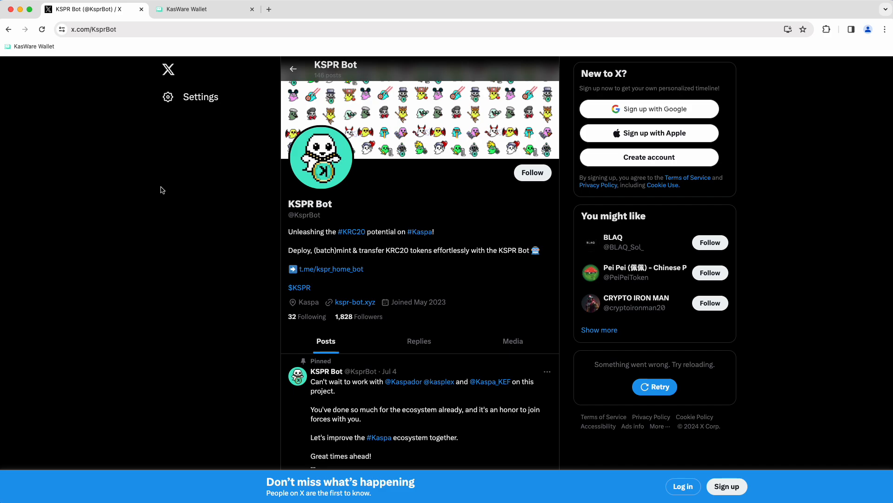
mouse_move(363, 273)
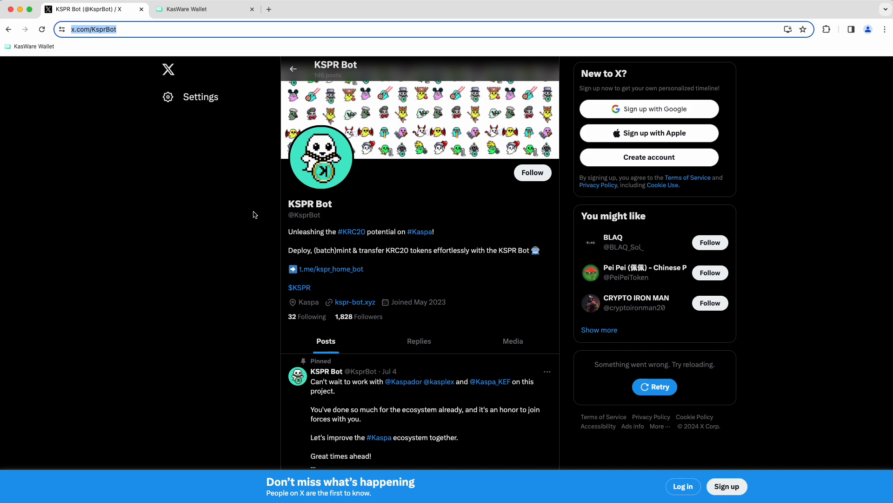
scroll("down", 3)
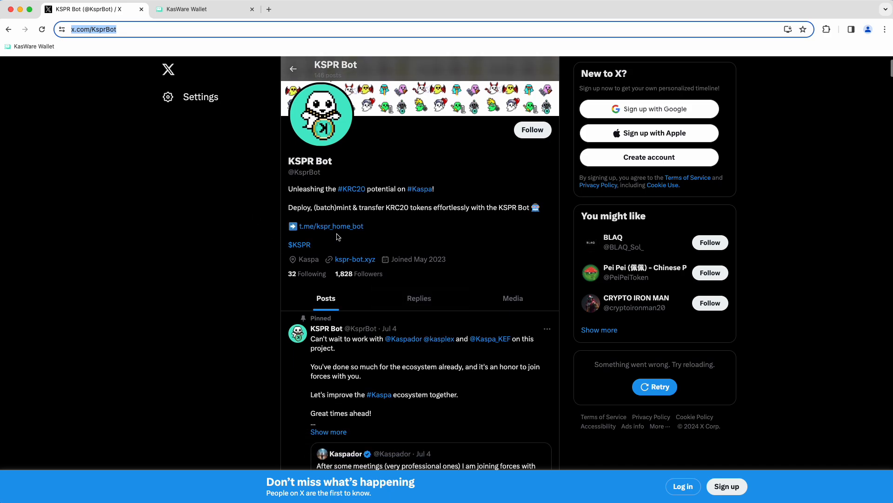
mouse_move(331, 226)
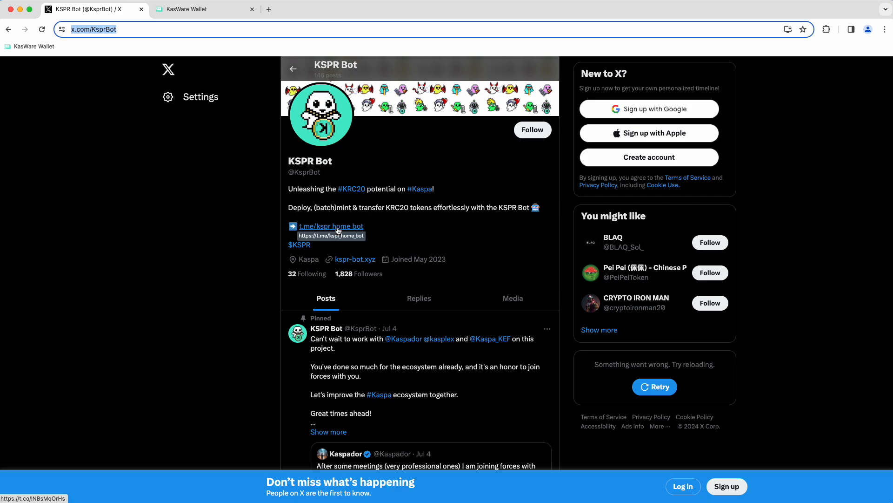
left_click(331, 226)
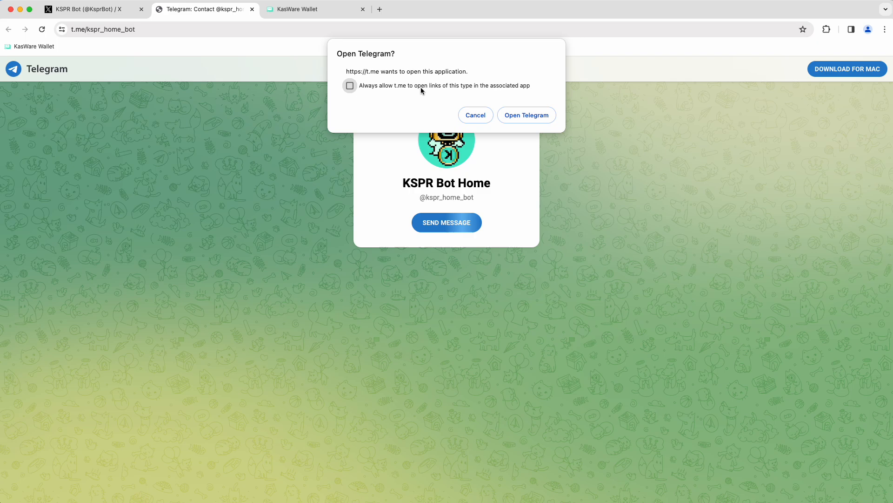
left_click(476, 115)
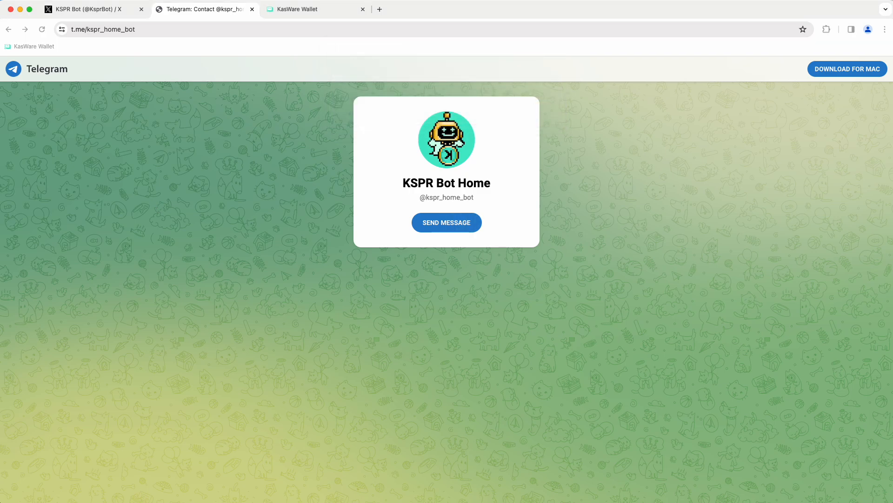
Bring up the KSPR Bot Home chat in Telegram with its description showing
left_click(446, 222)
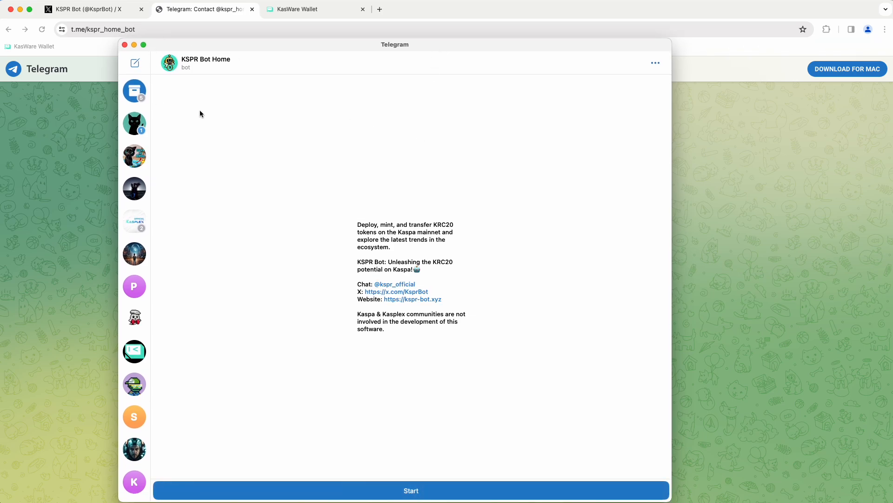
mouse_move(390, 238)
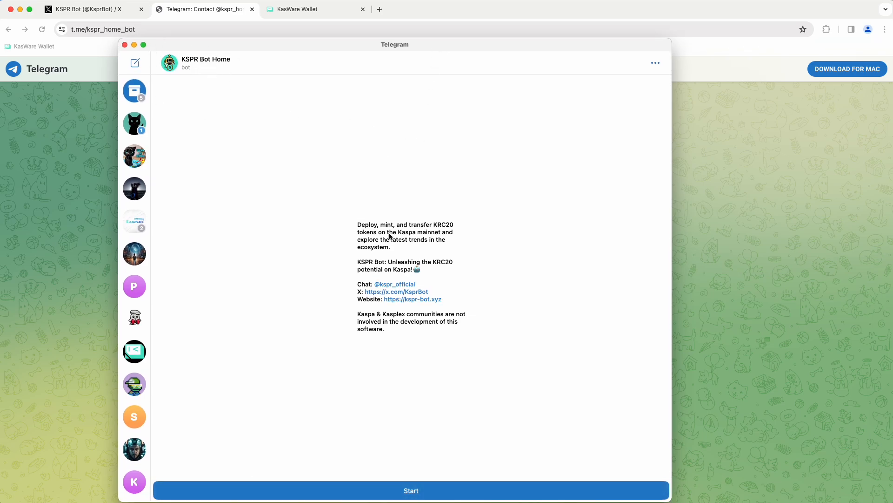
mouse_move(425, 252)
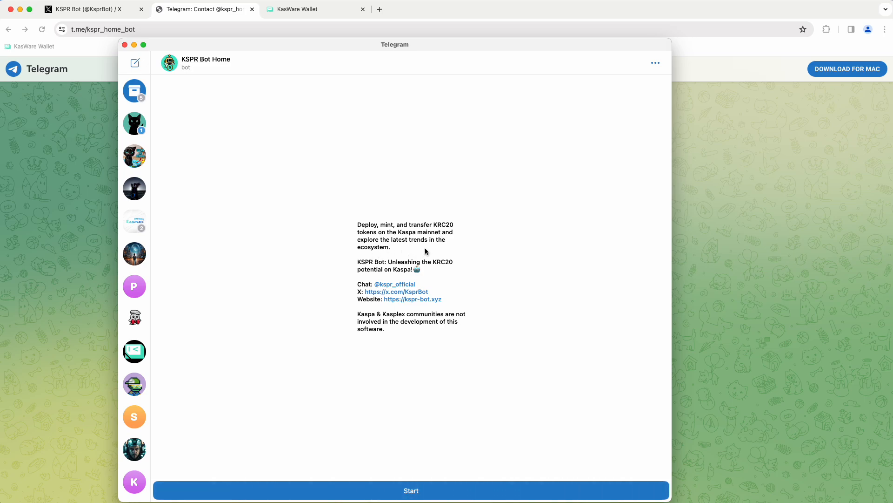
mouse_move(466, 343)
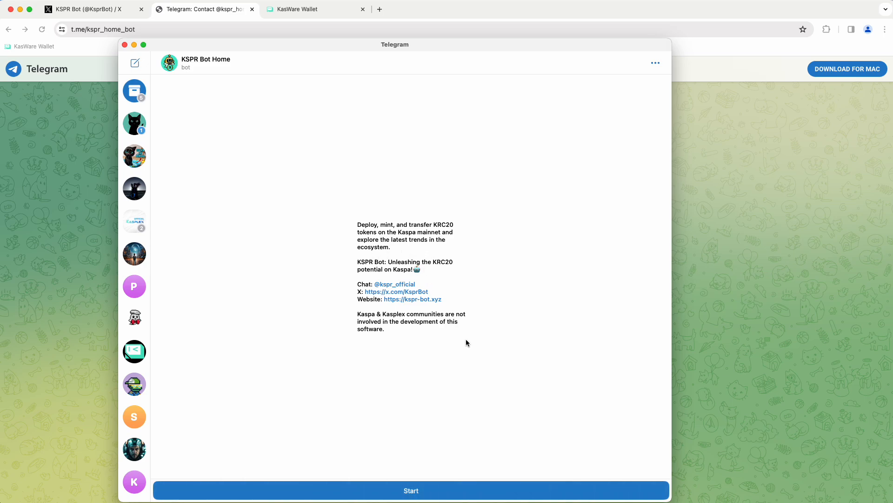
mouse_move(467, 371)
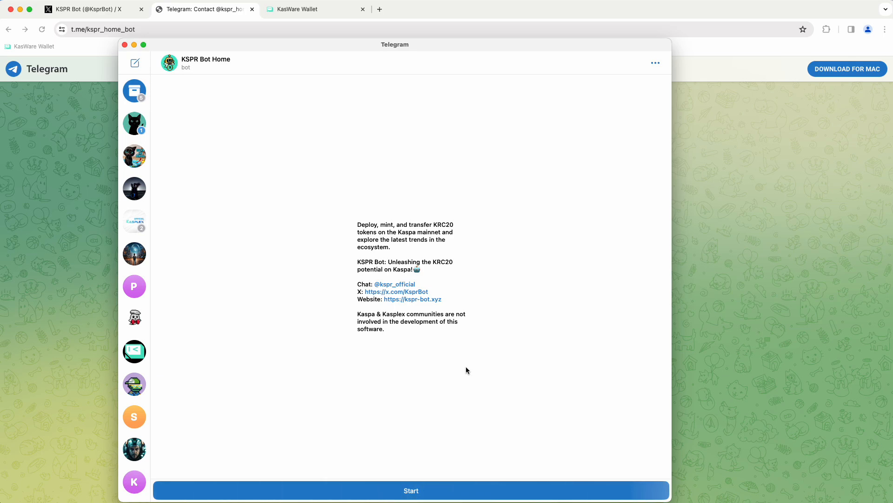
mouse_move(439, 433)
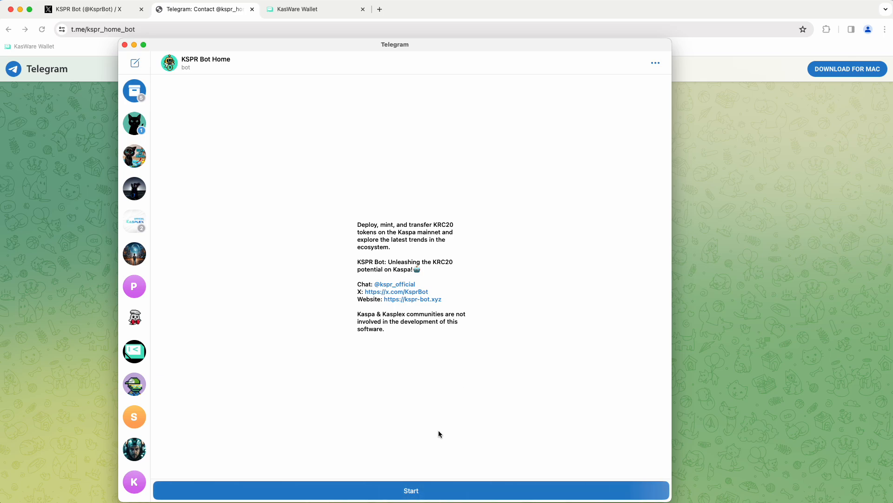
Start KSPR Bot Home and choose Check My Balance so it asks for a Kaspa address
left_click(410, 490)
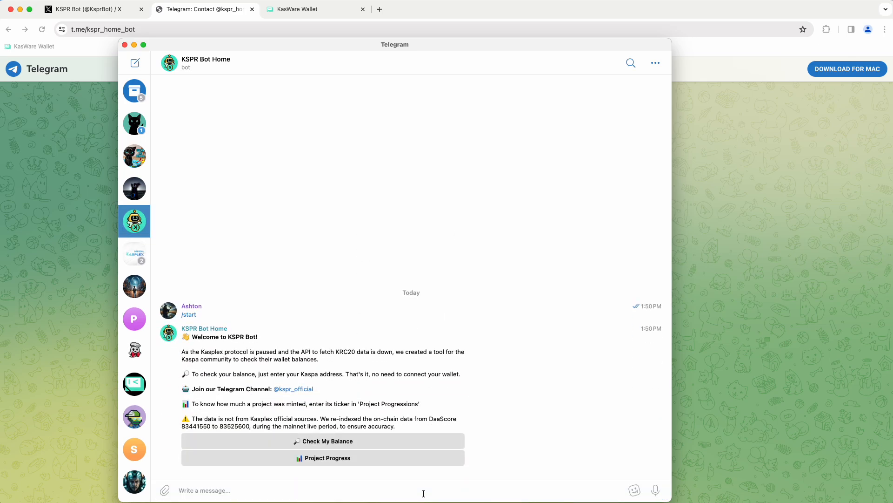
mouse_move(217, 416)
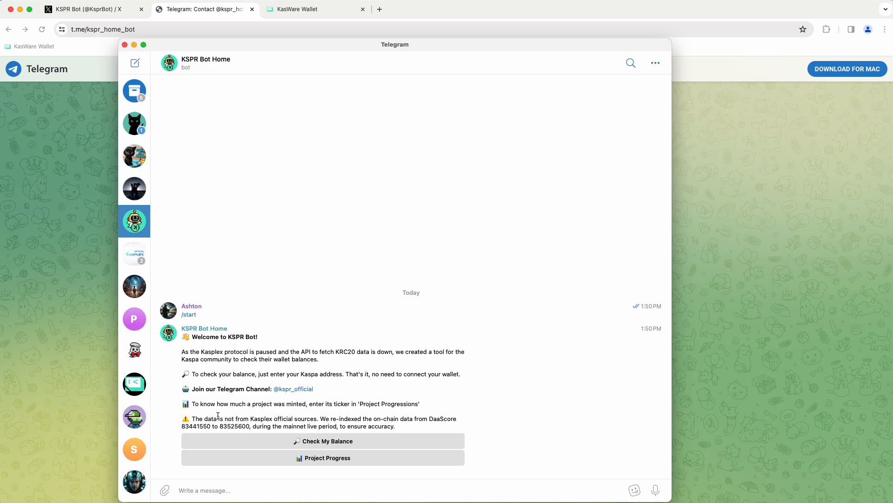
mouse_move(334, 462)
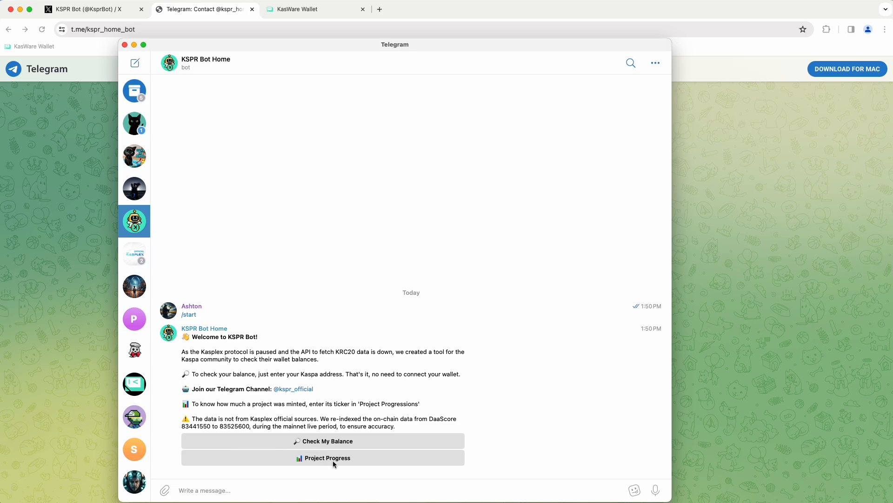
mouse_move(313, 465)
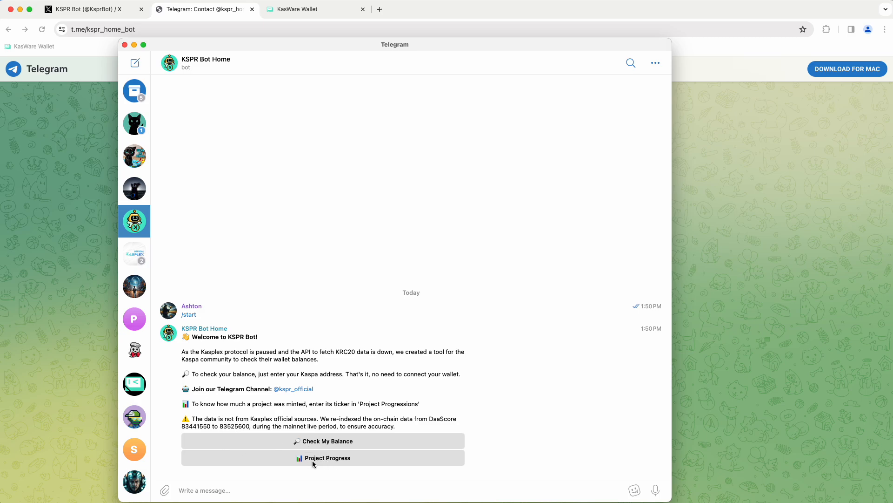
mouse_move(308, 458)
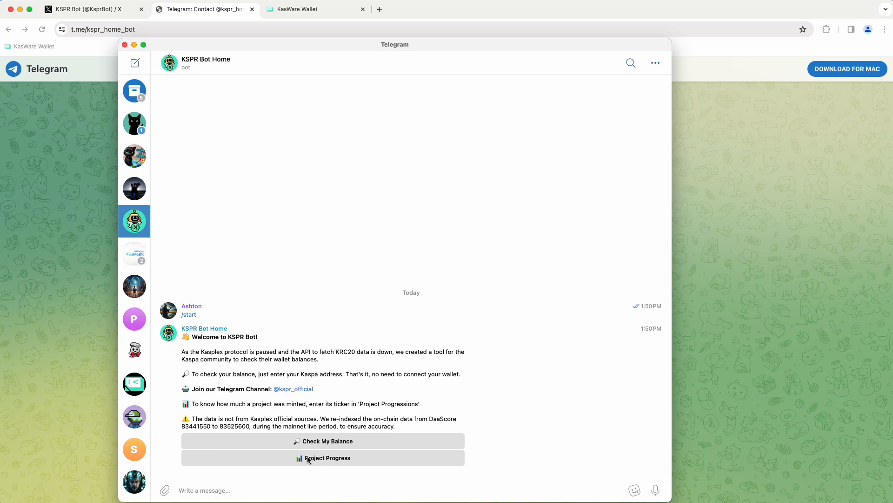
mouse_move(346, 441)
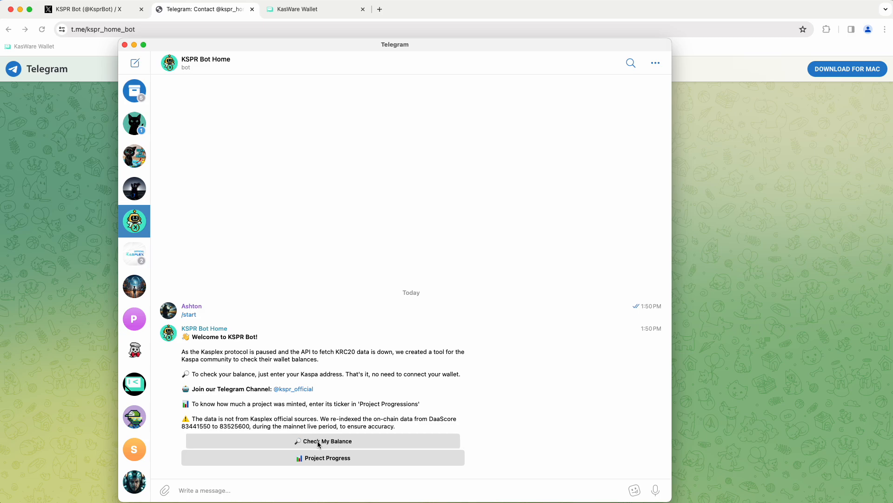
left_click(322, 440)
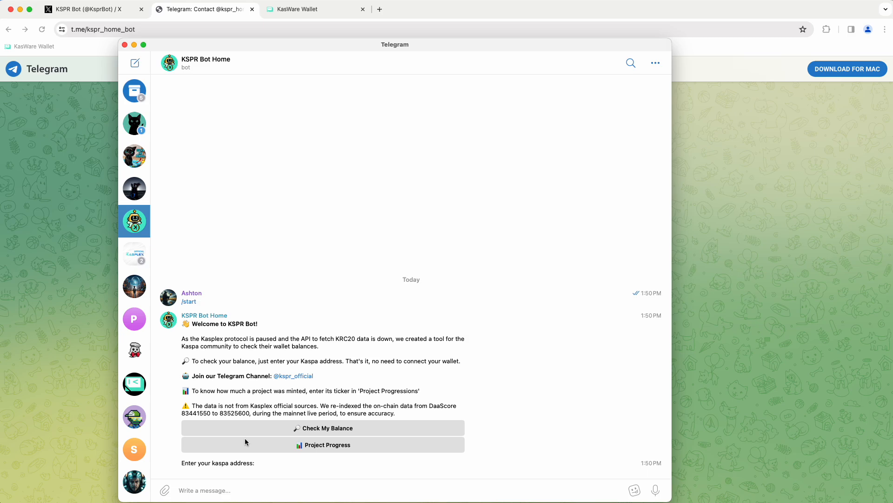
mouse_move(190, 408)
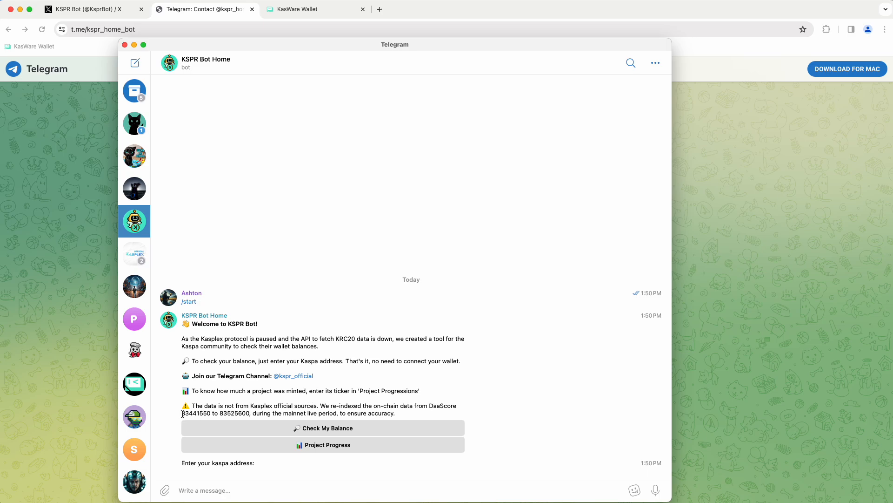
mouse_move(418, 479)
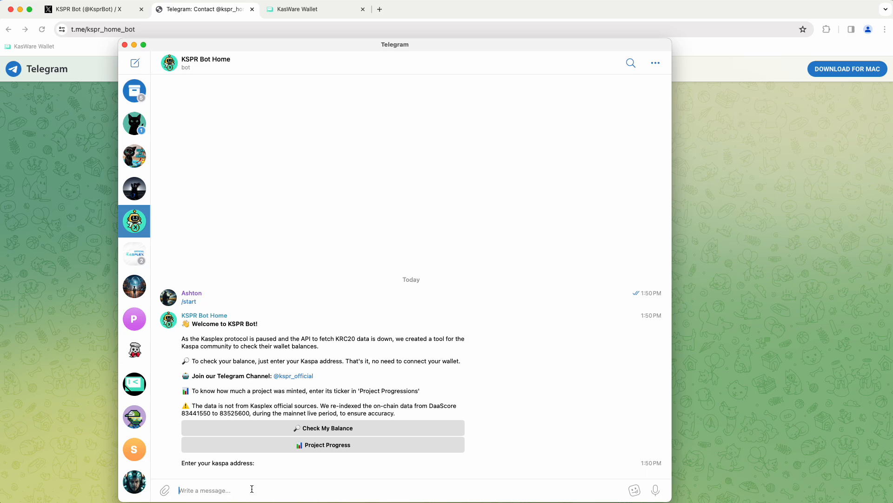
Copy the 2nd Mint Wallet's Kaspa address from KasWare Wallet
left_click(826, 29)
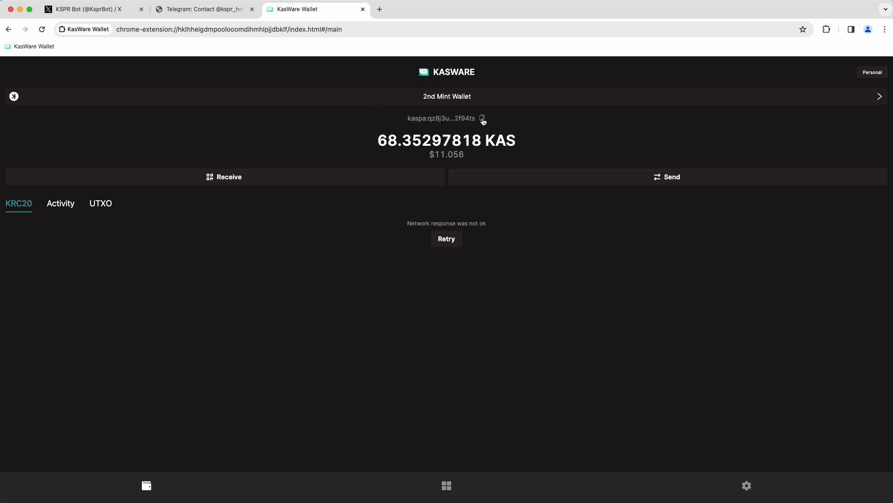
left_click(483, 118)
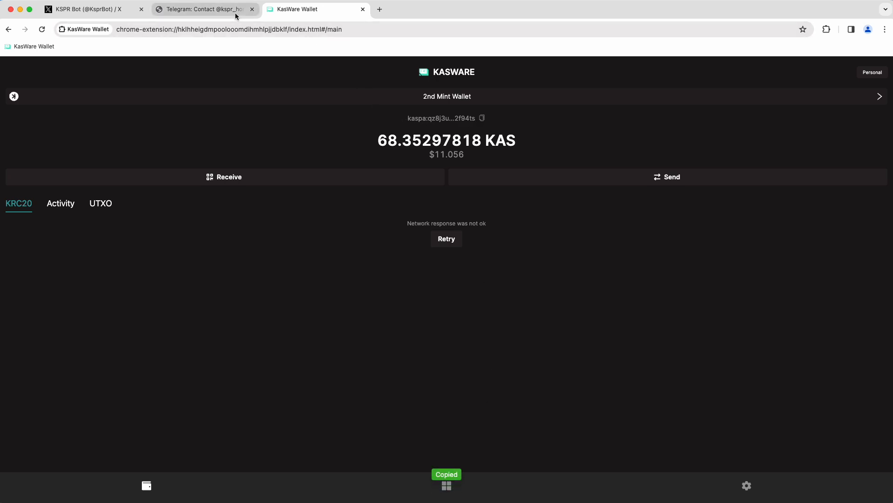
left_click(204, 9)
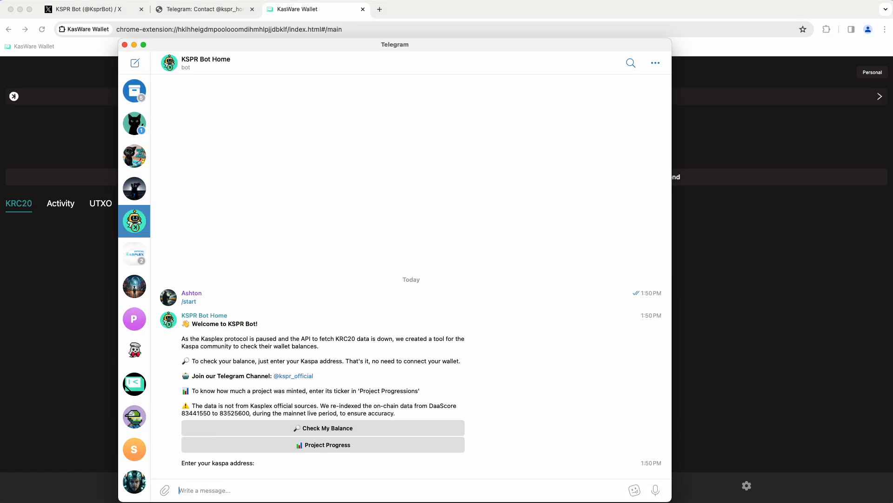
type("kaspa:qz8j3ujnu2pwy47zm2sy7atqz02acegh8g39z2jvfa8yze8pq7k4v2u2f94ts")
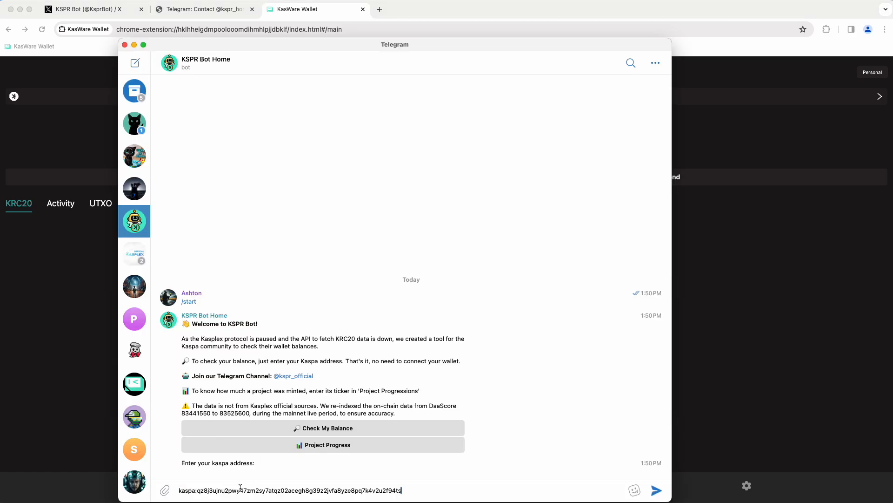
left_click(657, 490)
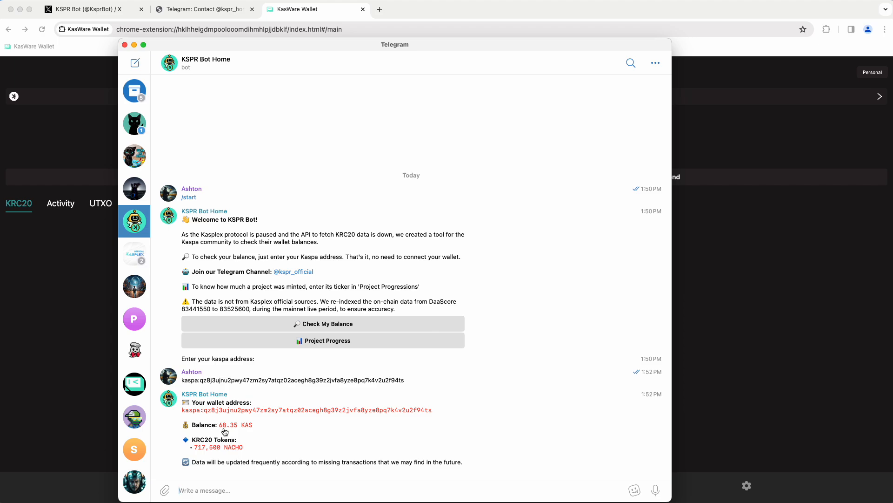
mouse_move(390, 441)
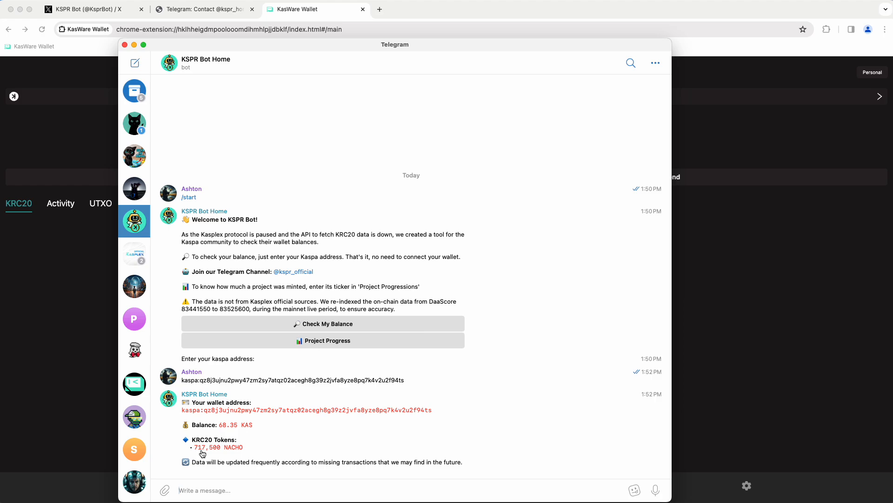
mouse_move(237, 452)
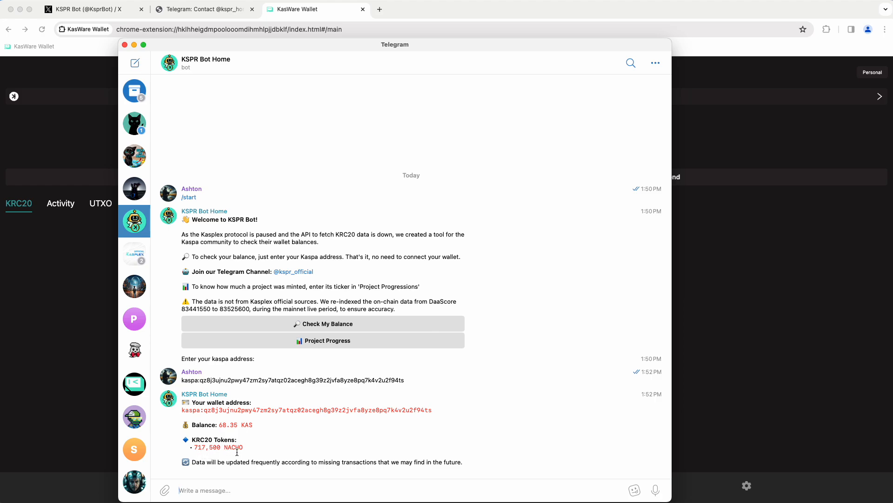
mouse_move(272, 452)
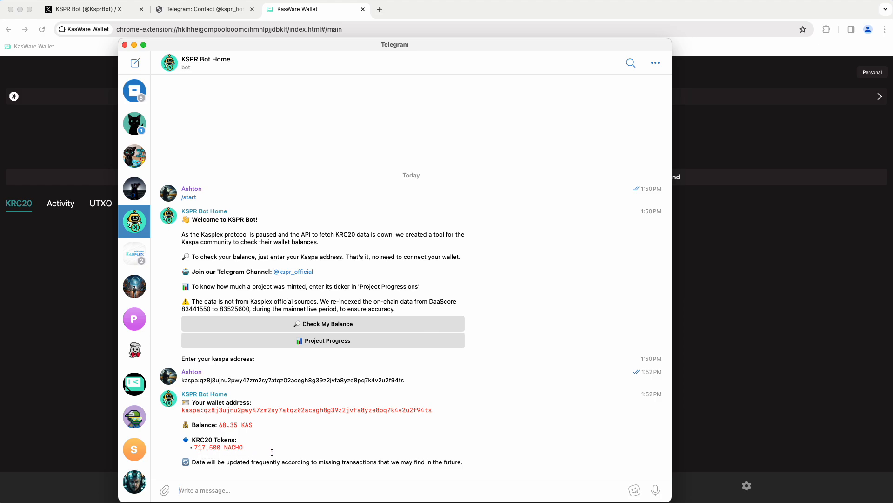
mouse_move(368, 467)
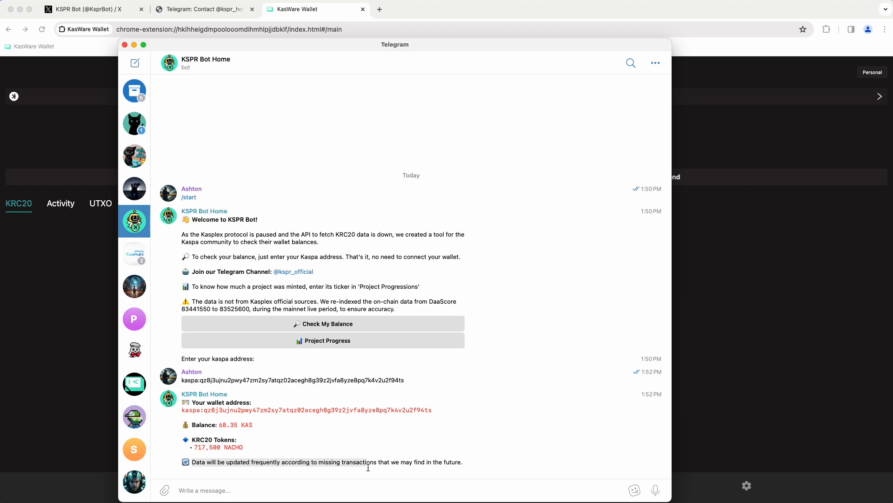
mouse_move(497, 474)
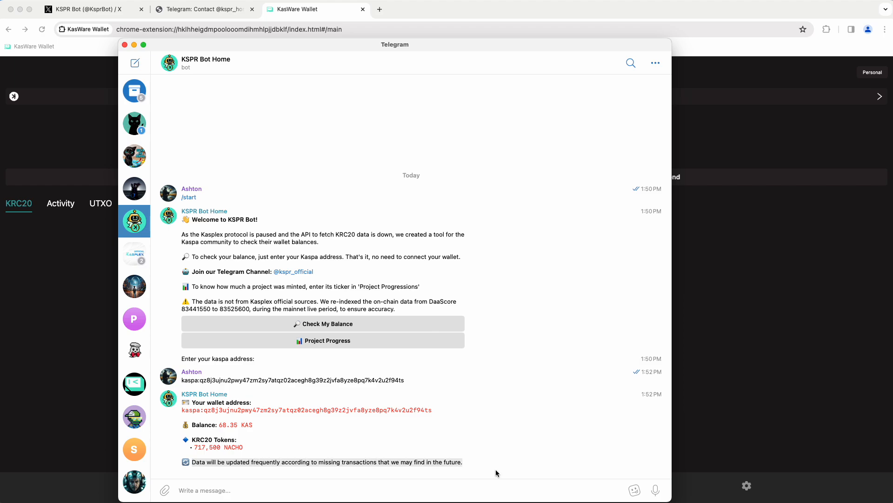
mouse_move(457, 464)
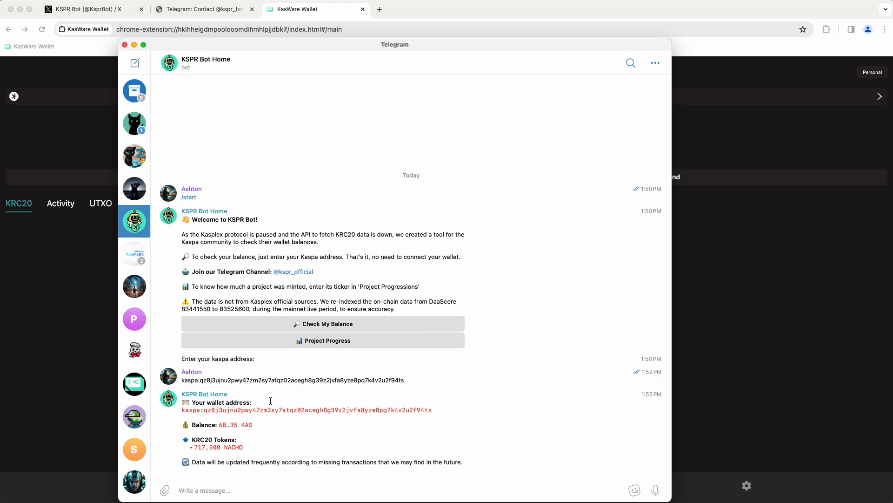
mouse_move(320, 398)
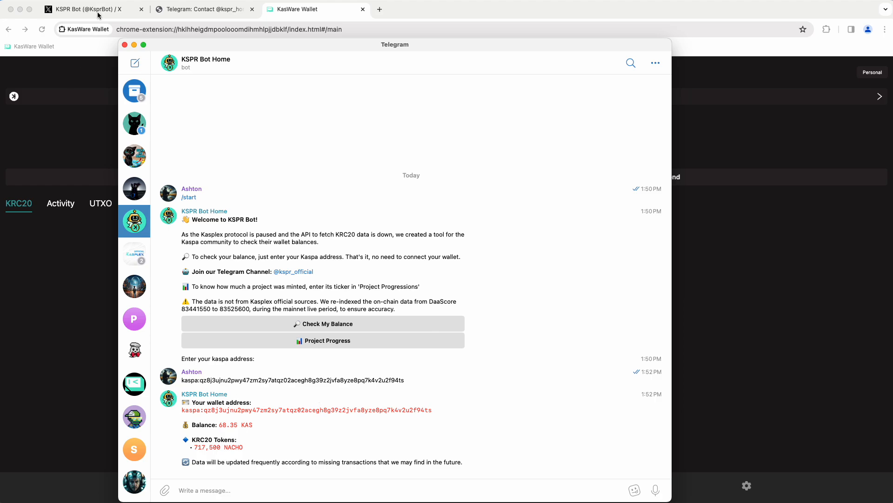
Glance at the KSPR Bot X profile, then return to KasWare showing 68.35297818 KAS
left_click(86, 9)
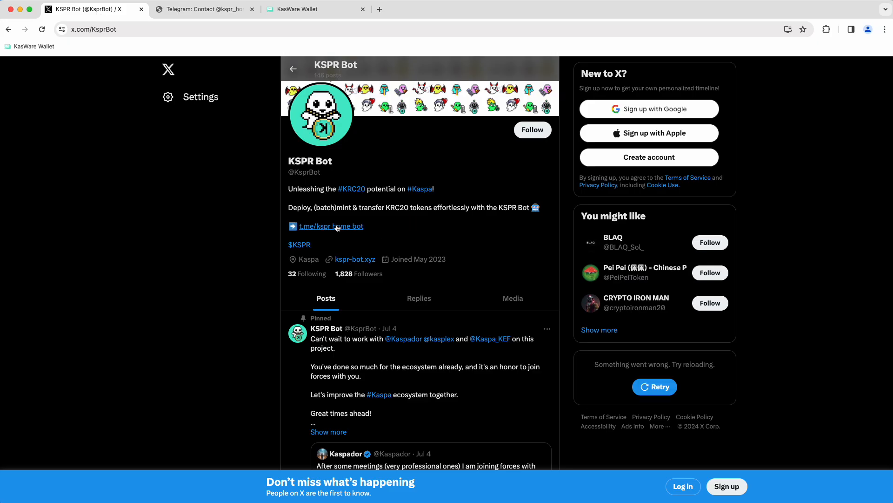
mouse_move(331, 226)
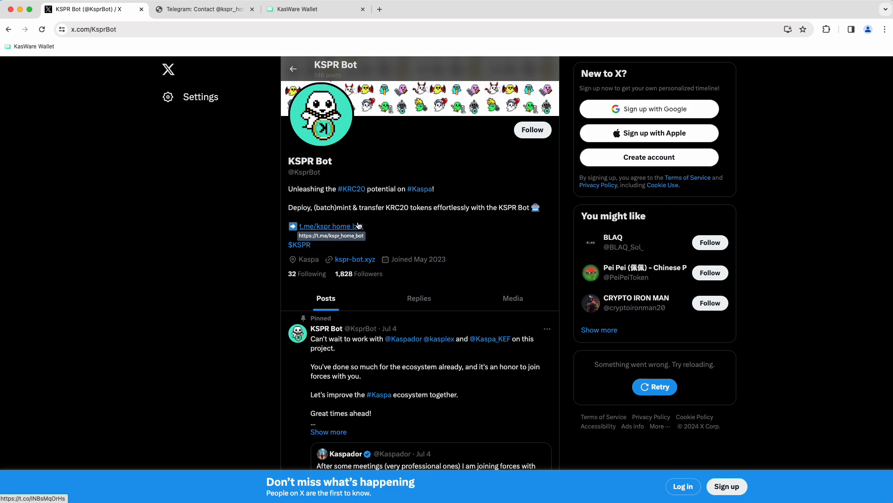
left_click(316, 9)
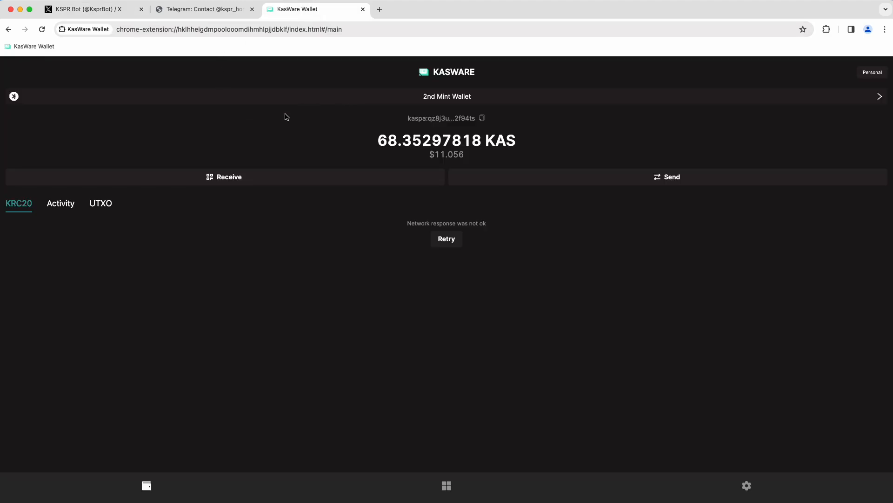